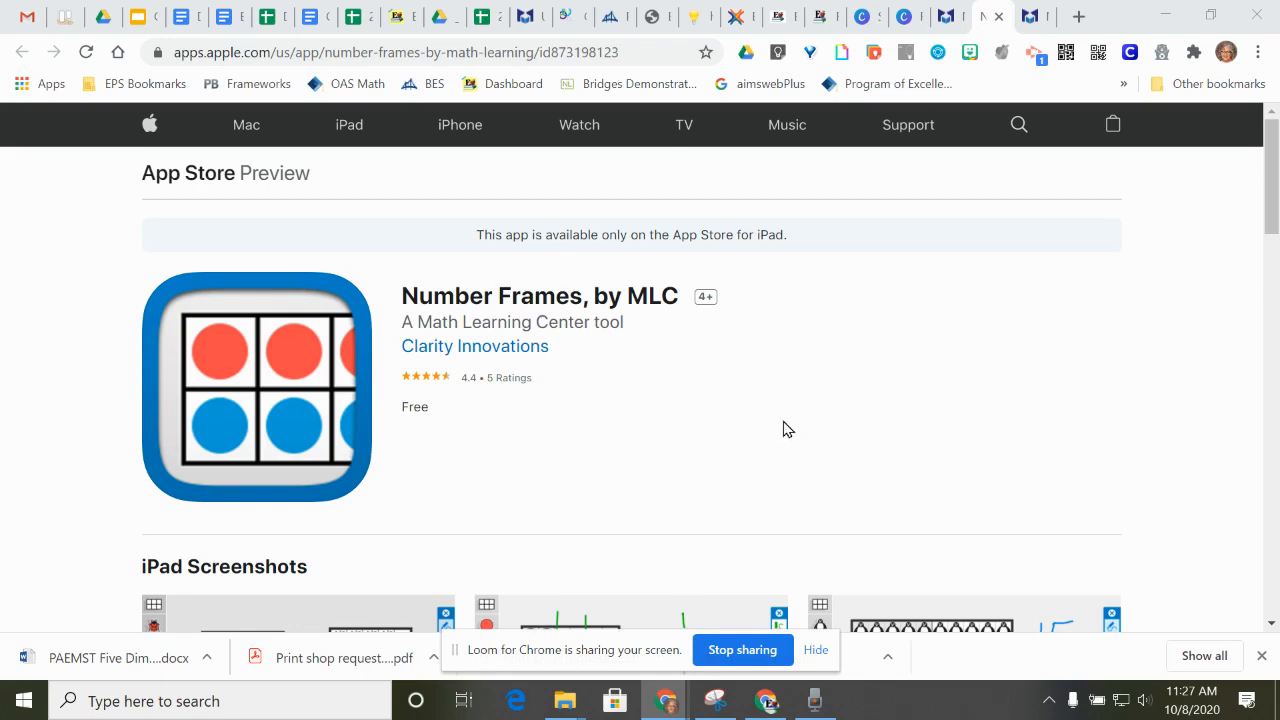
pyautogui.moveTo(835, 433)
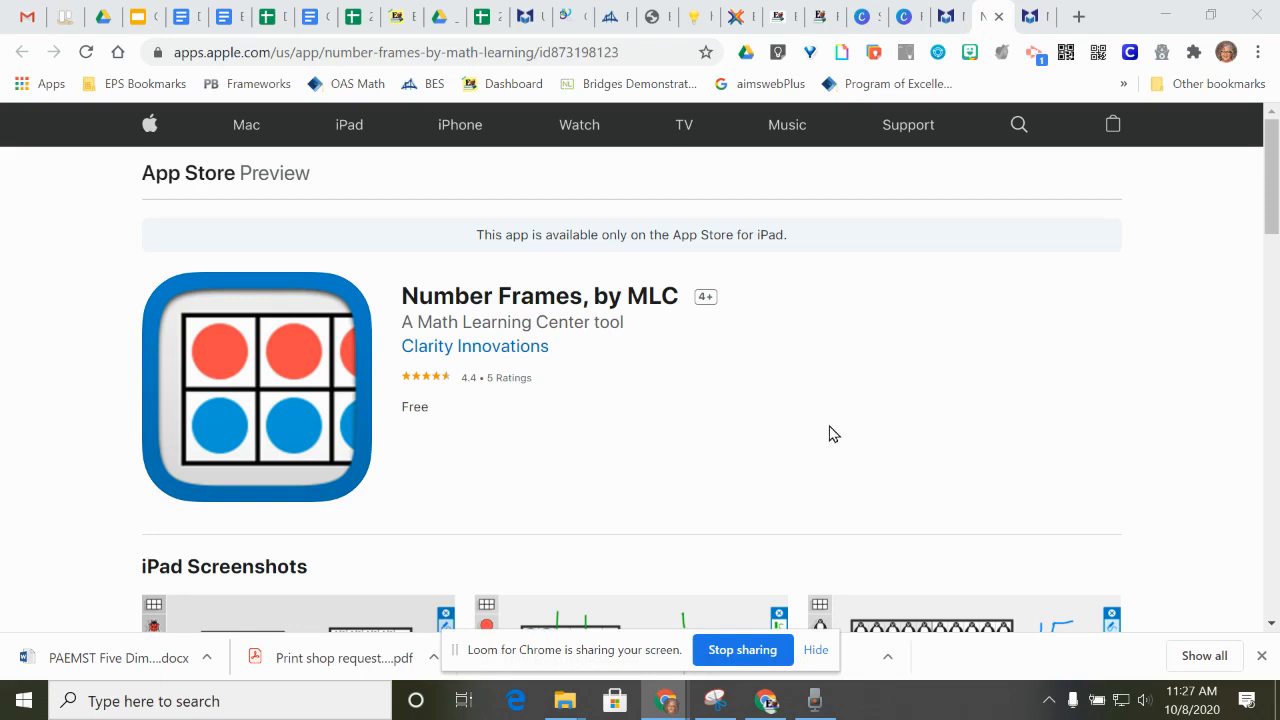
pyautogui.moveTo(818, 421)
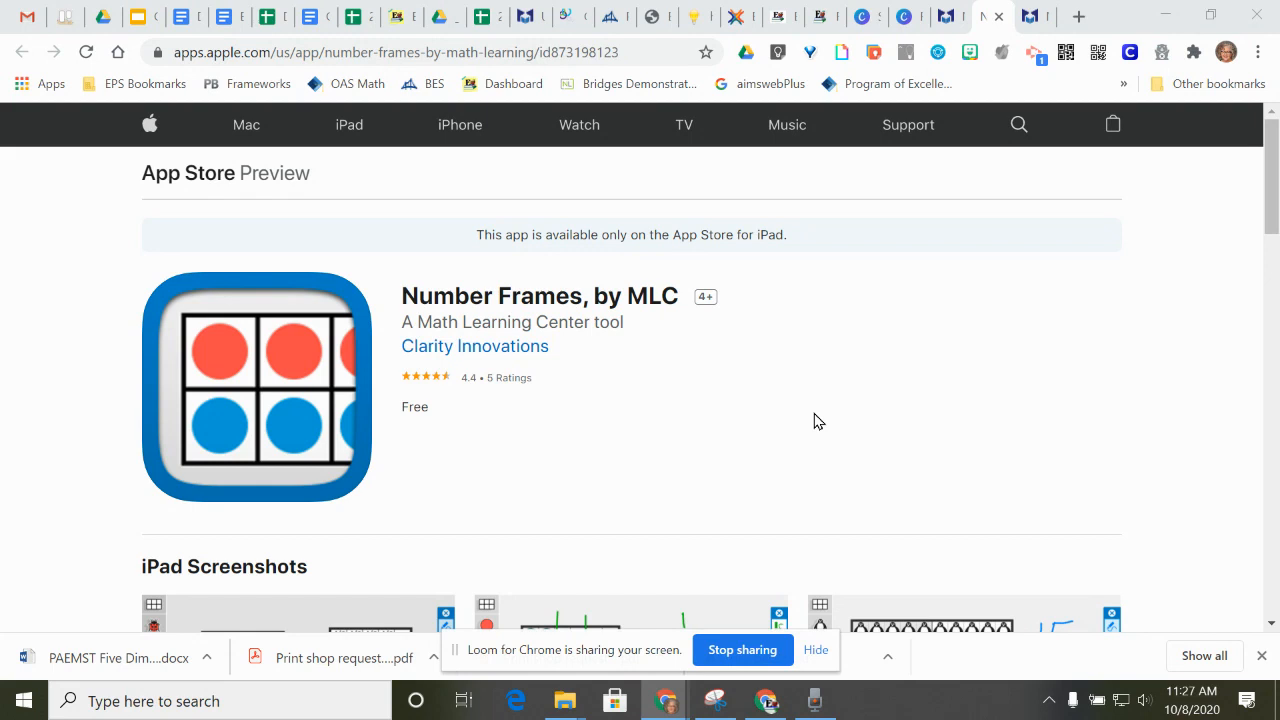
pyautogui.moveTo(789, 447)
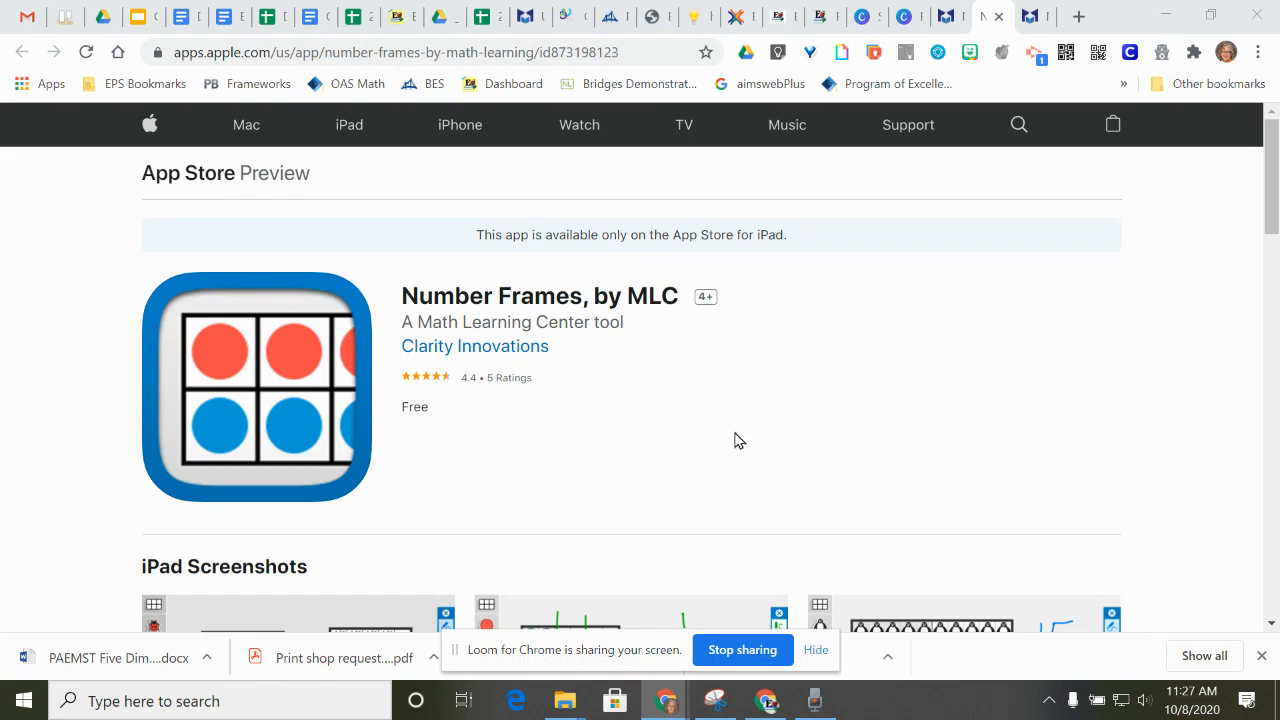
pyautogui.moveTo(740, 433)
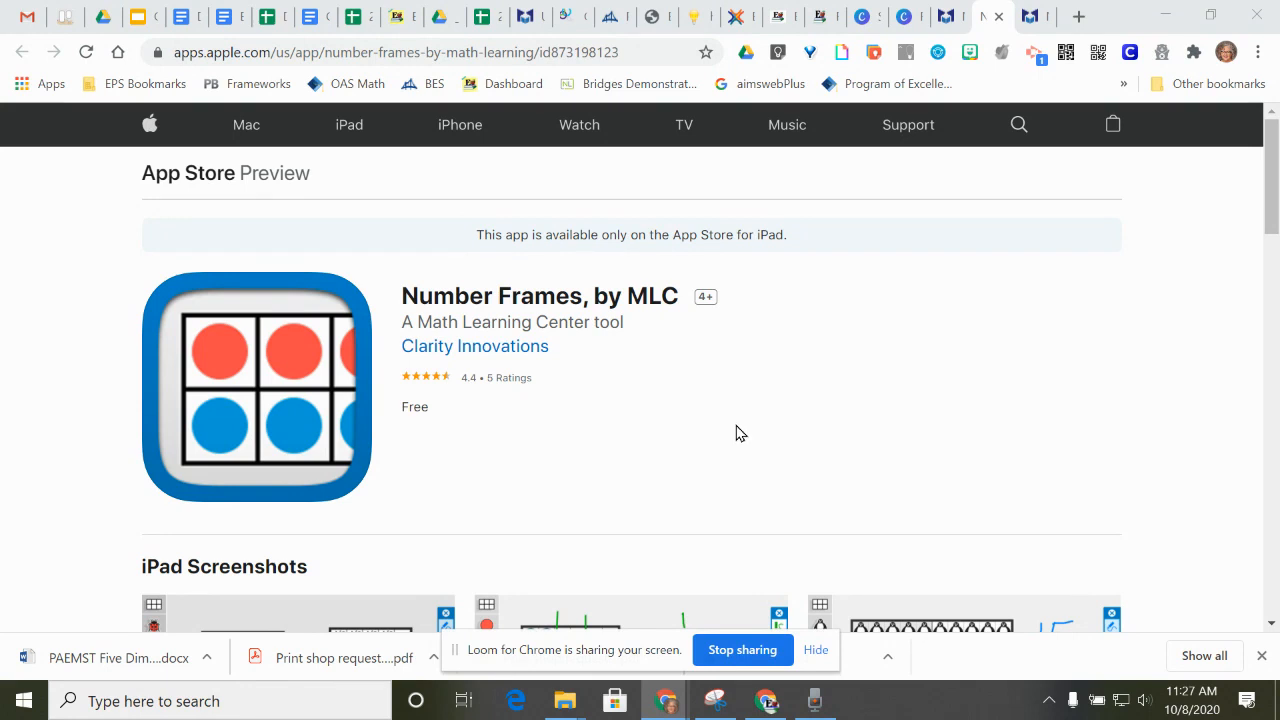
pyautogui.moveTo(783, 417)
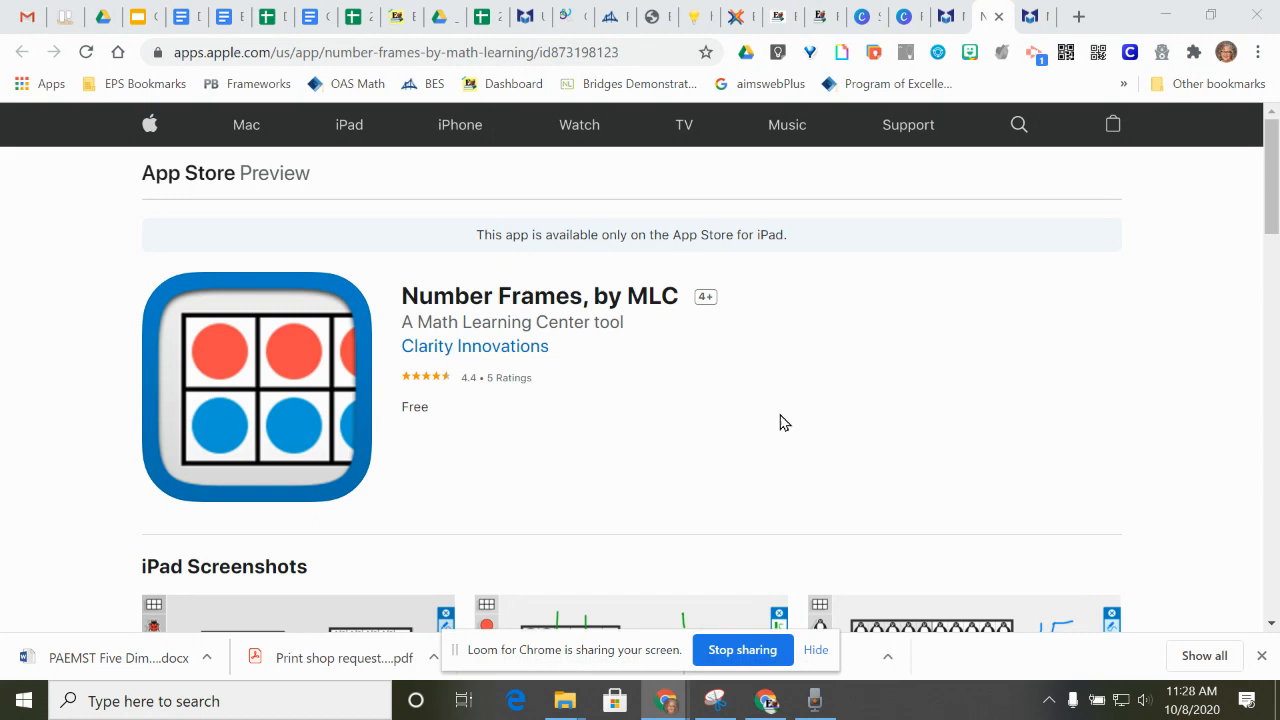
pyautogui.moveTo(430, 460)
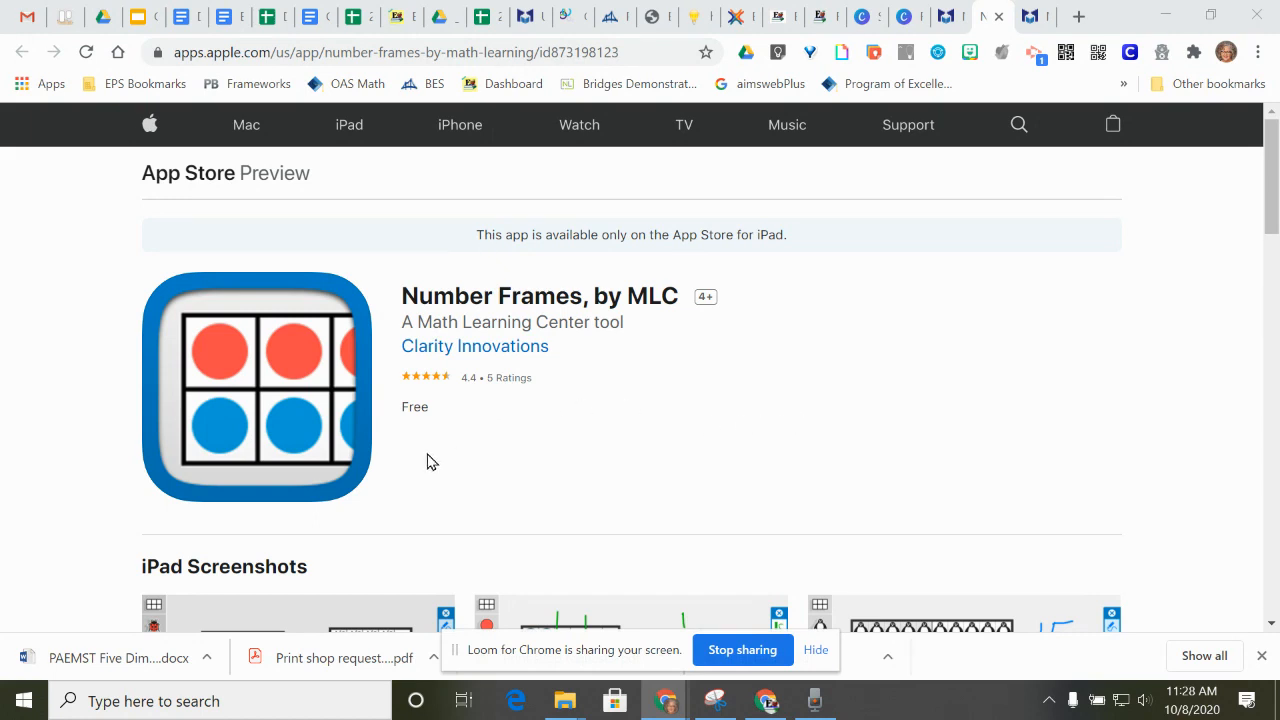
pyautogui.moveTo(338, 267)
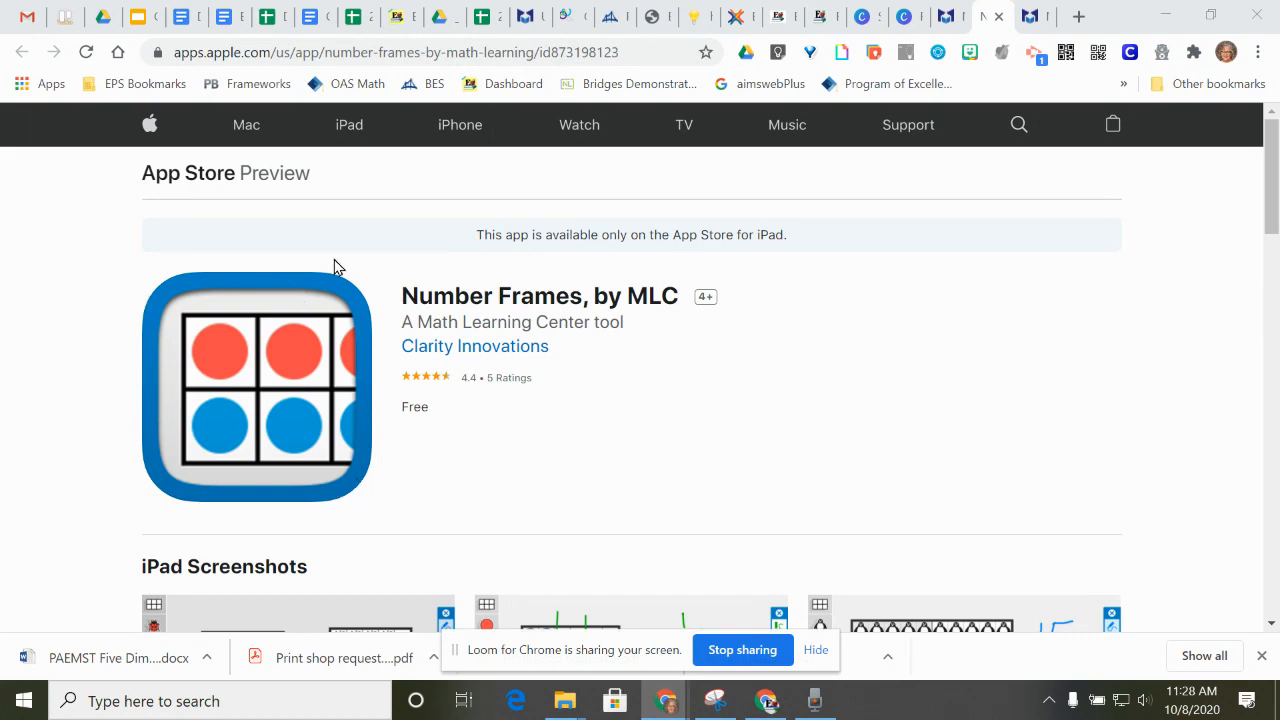
pyautogui.moveTo(344, 509)
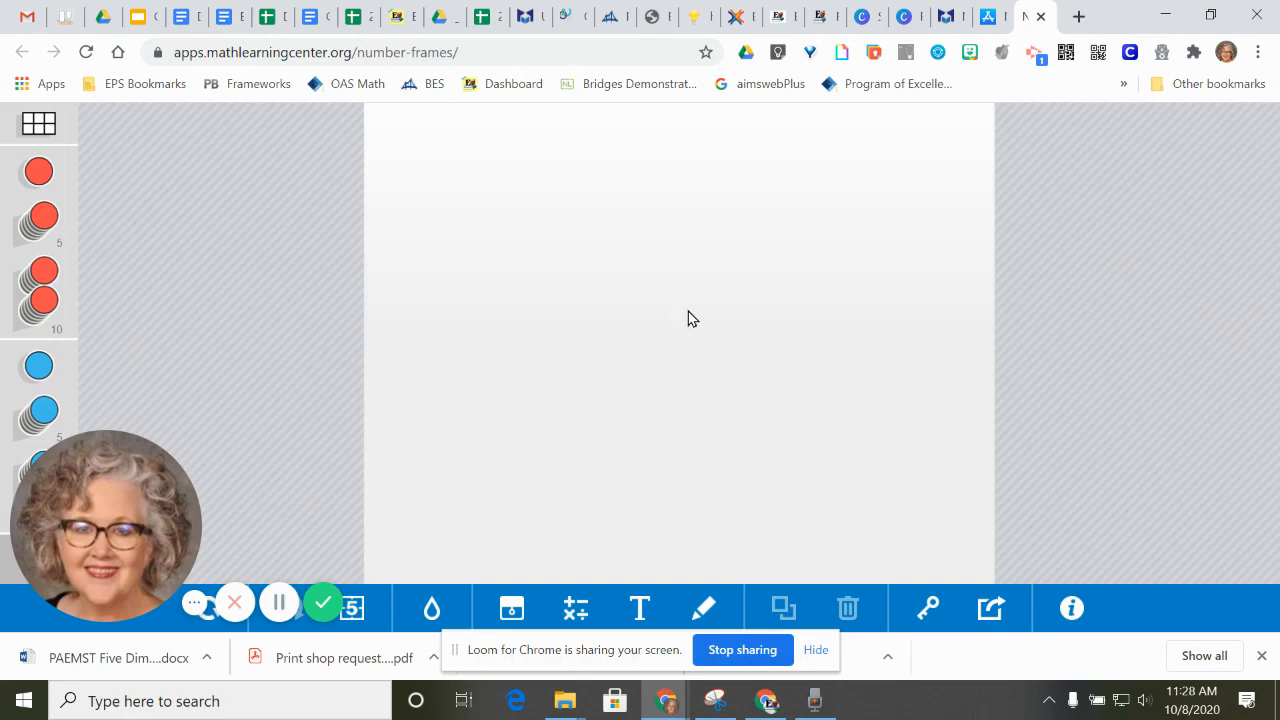
pyautogui.moveTo(562, 421)
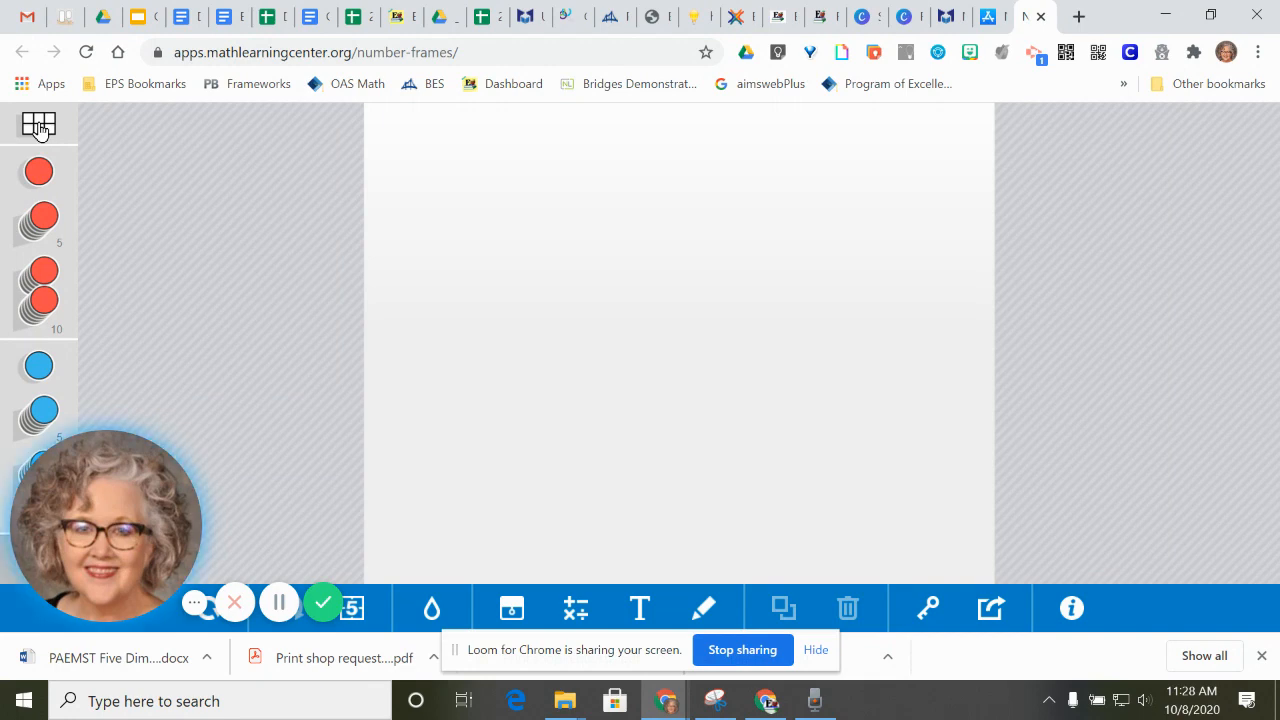
# Open the Choose a Frame dialog offering 5, 10, 20, 100 or custom frames
pyautogui.click(38, 125)
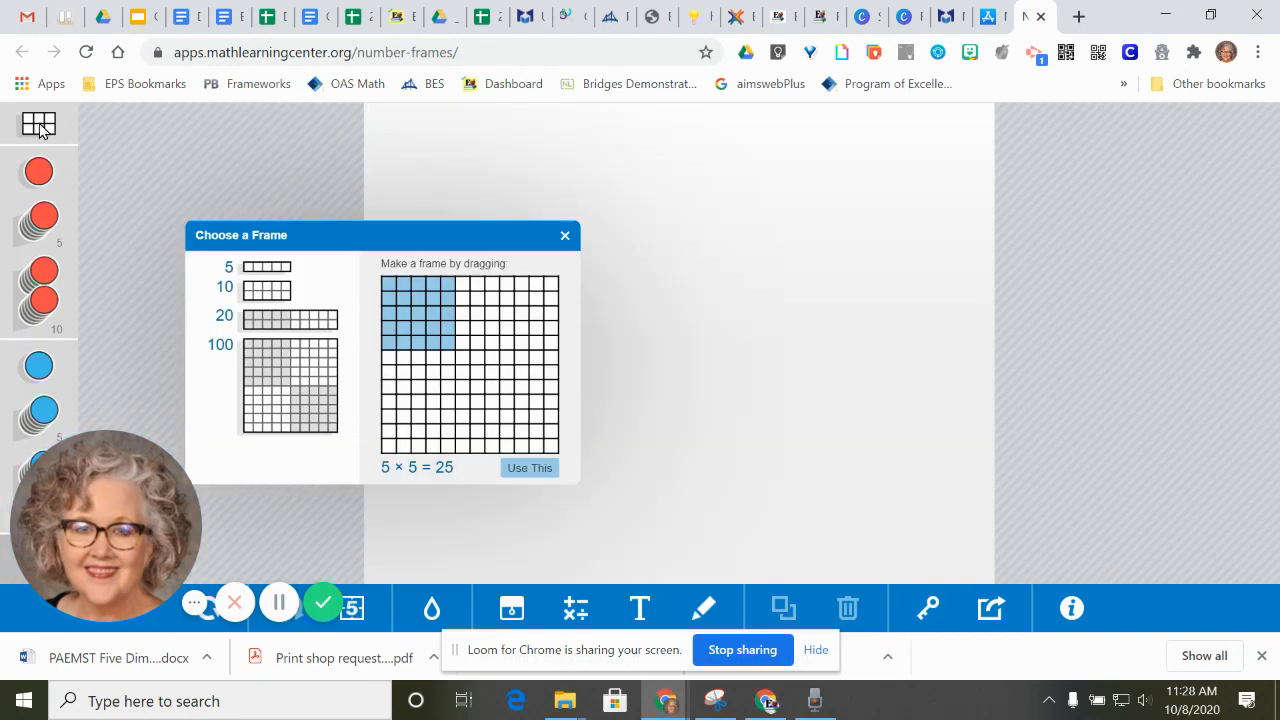
pyautogui.moveTo(170, 285)
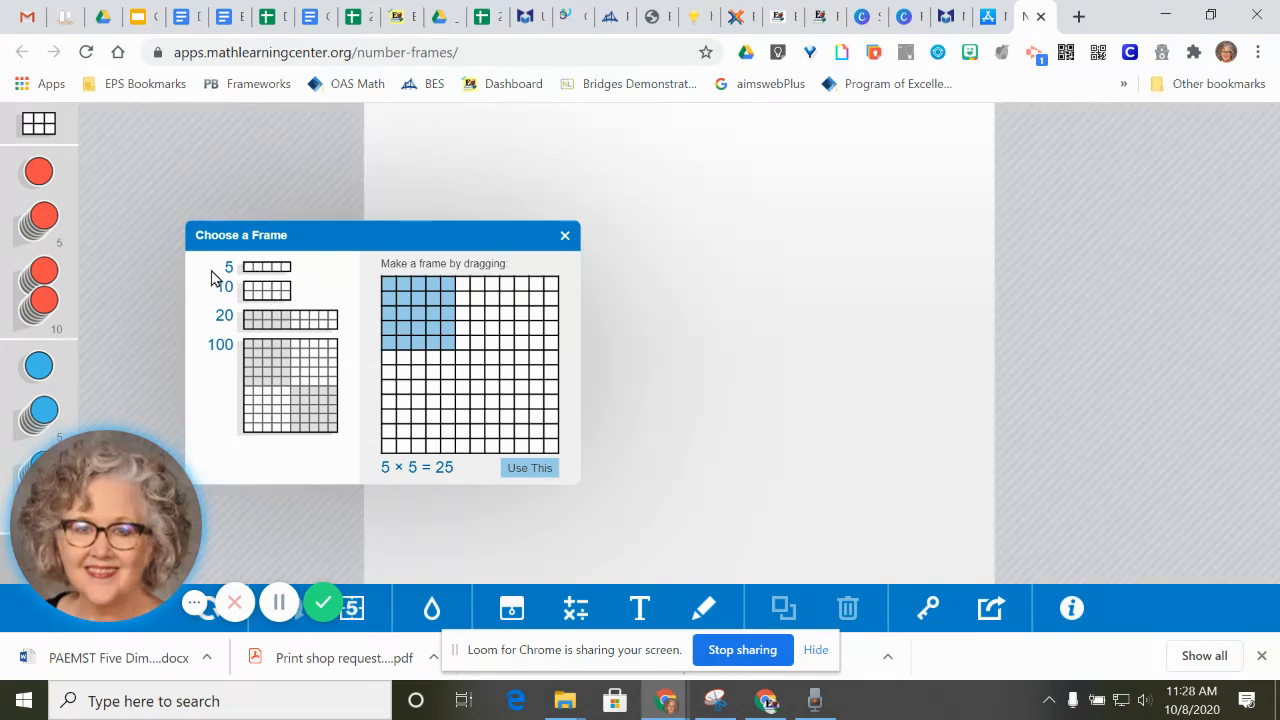
pyautogui.moveTo(293, 293)
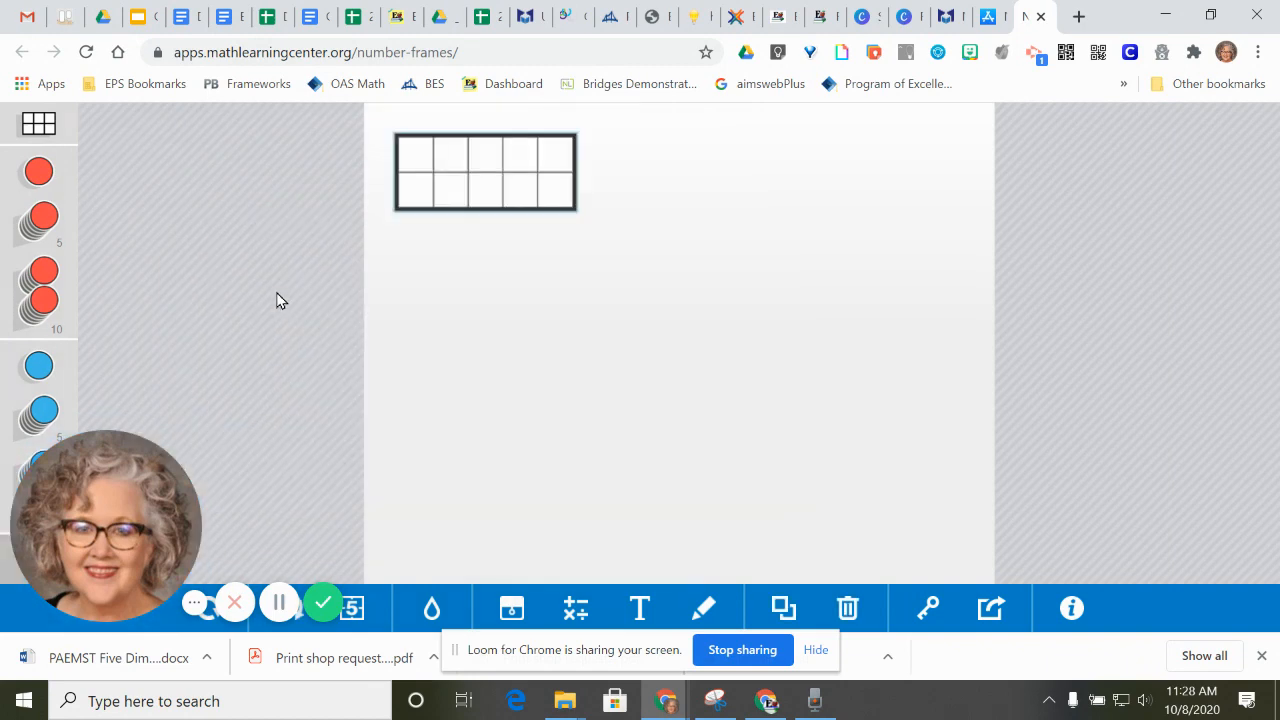
pyautogui.moveTo(294, 387)
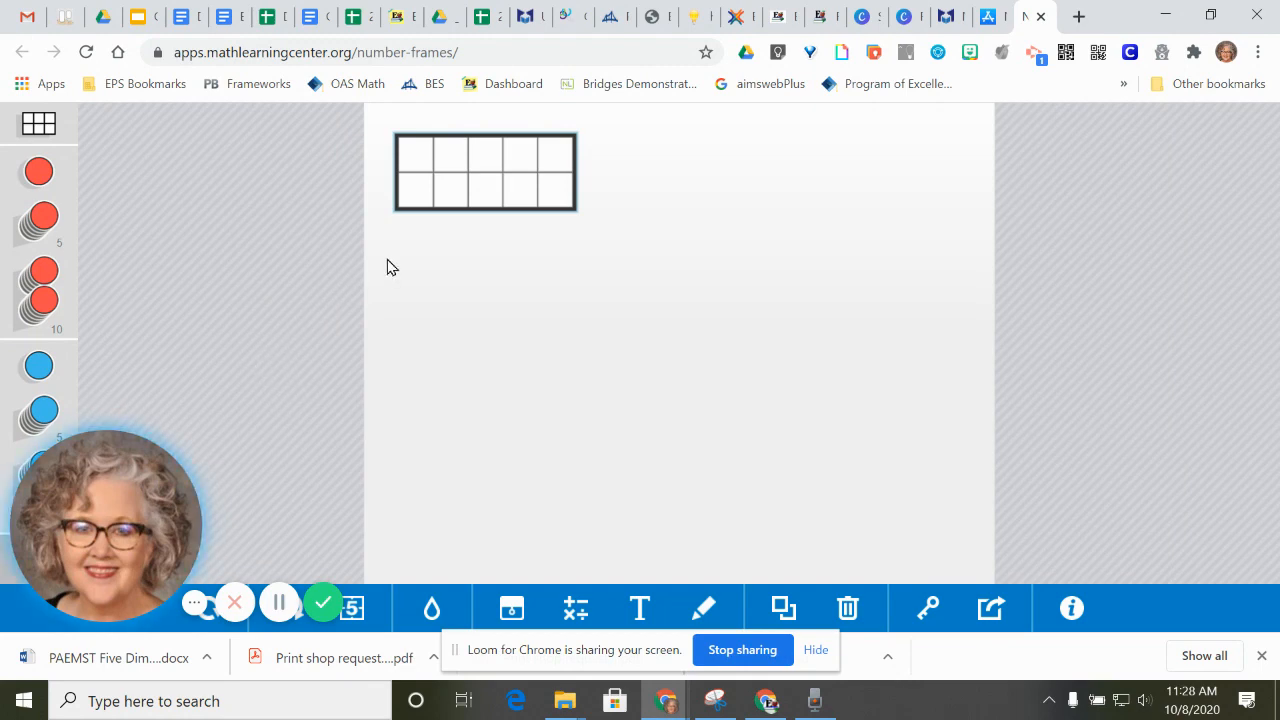
pyautogui.moveTo(333, 530)
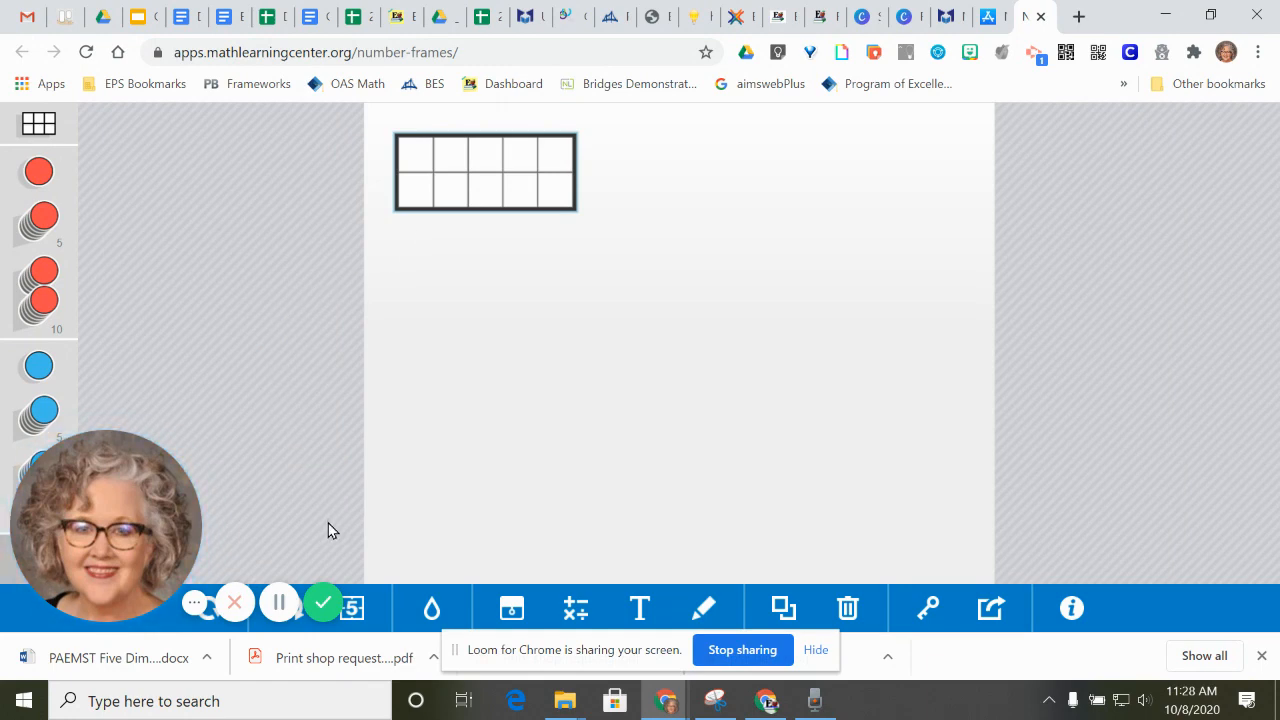
pyautogui.moveTo(323, 607)
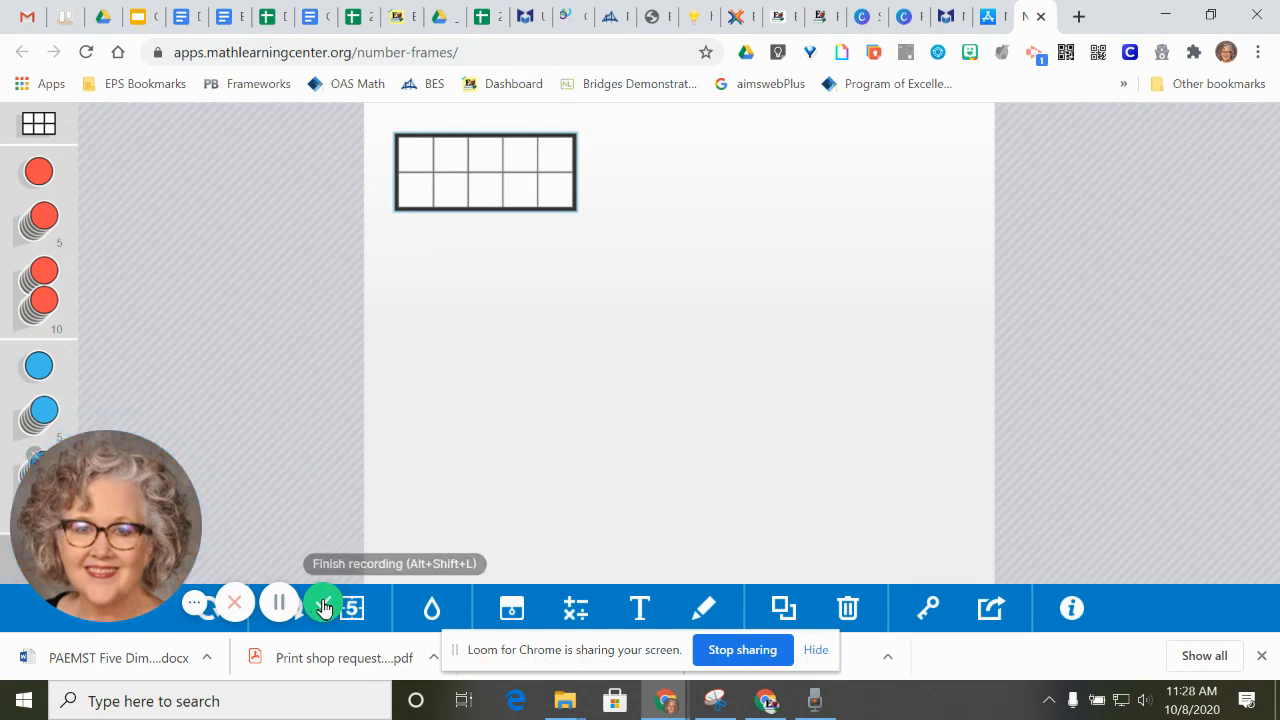